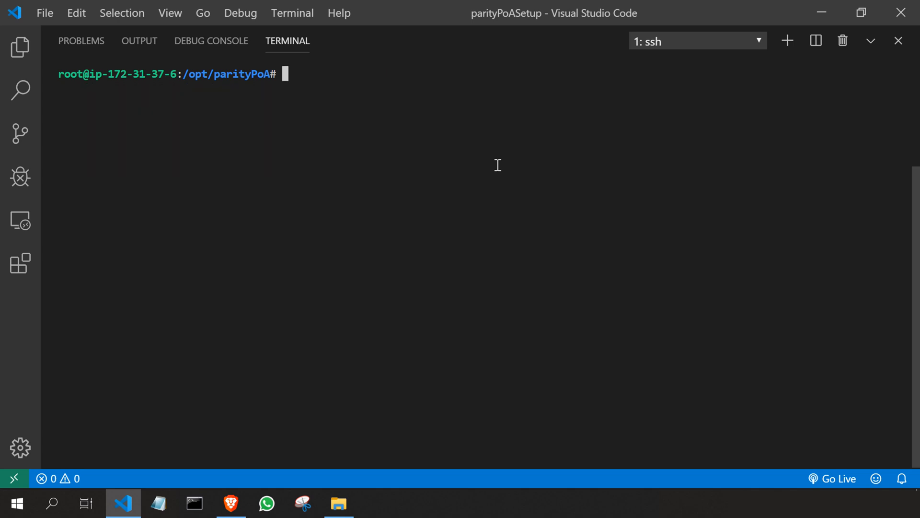
- Run 'parity --config ./node.toml account import' on ./NODE.210Z--cc7f65be…d118, importing one account
text(parity)
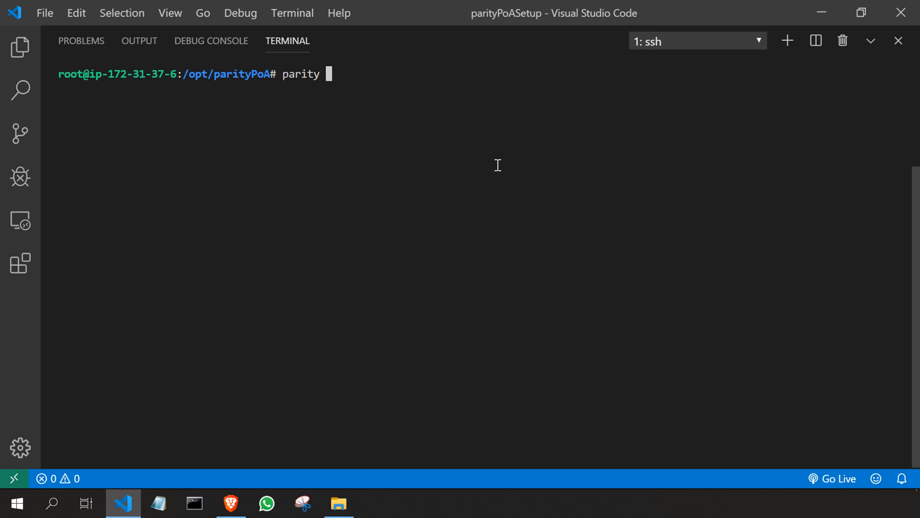
text(--c)
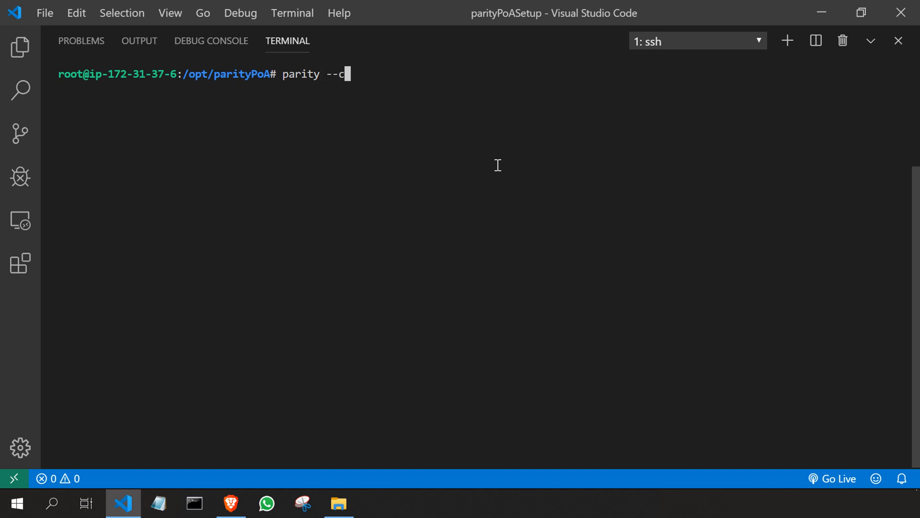
text(ond)
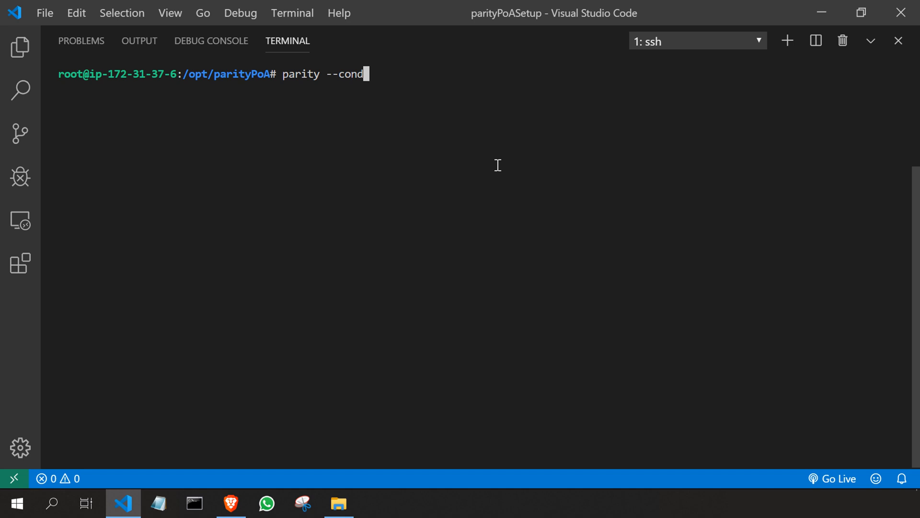
text(ig)
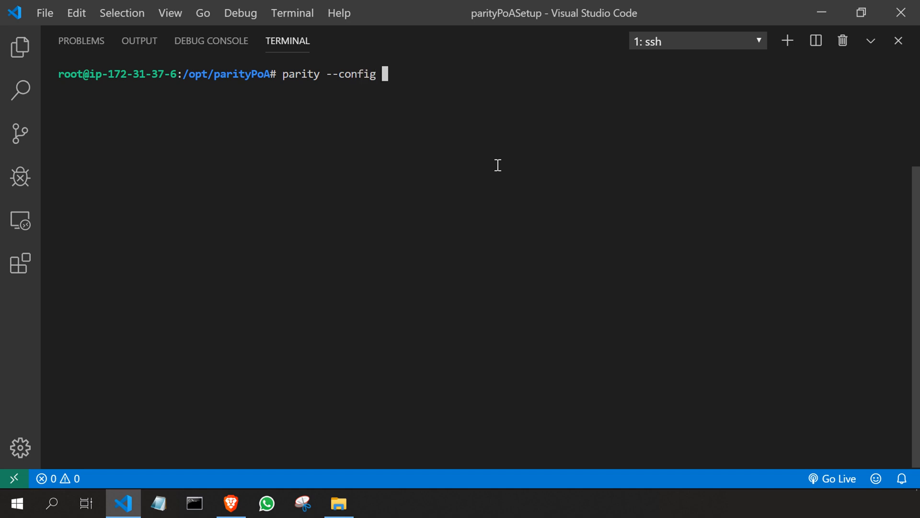
text(.)
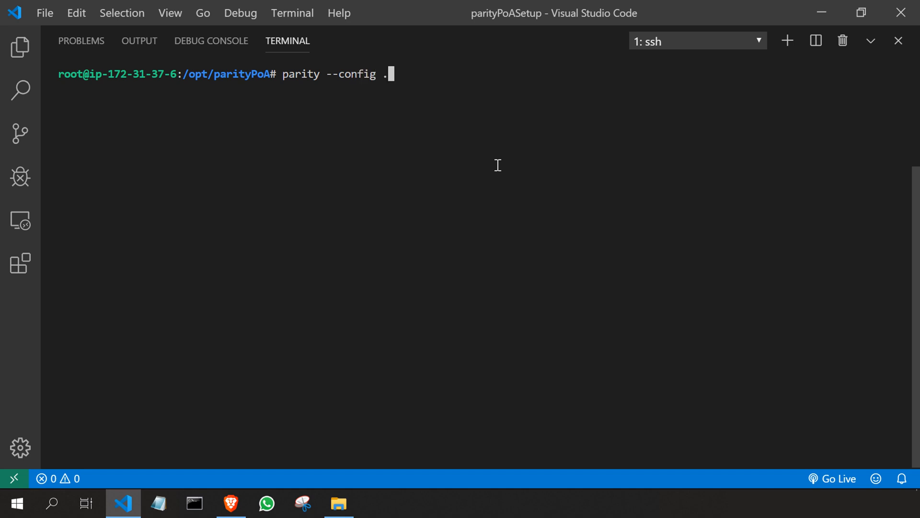
text(/node.toml)
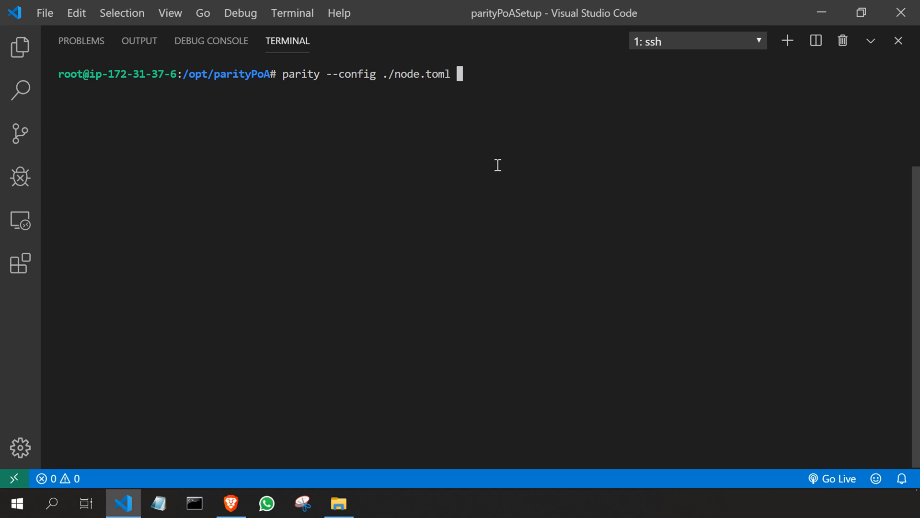
text(account)
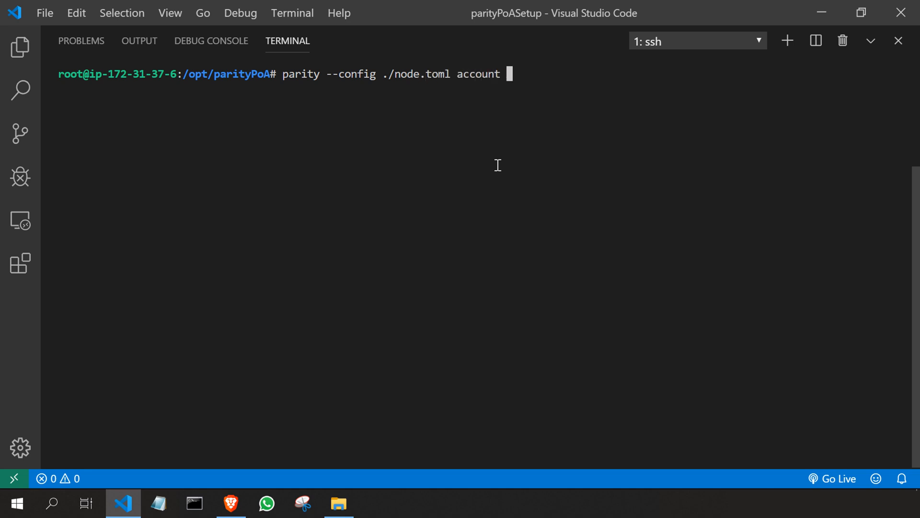
text(import .)
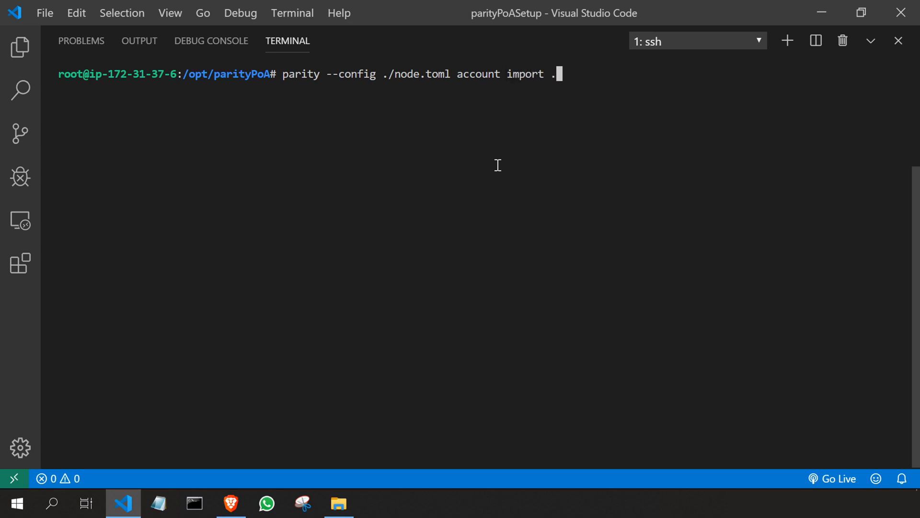
text(/)
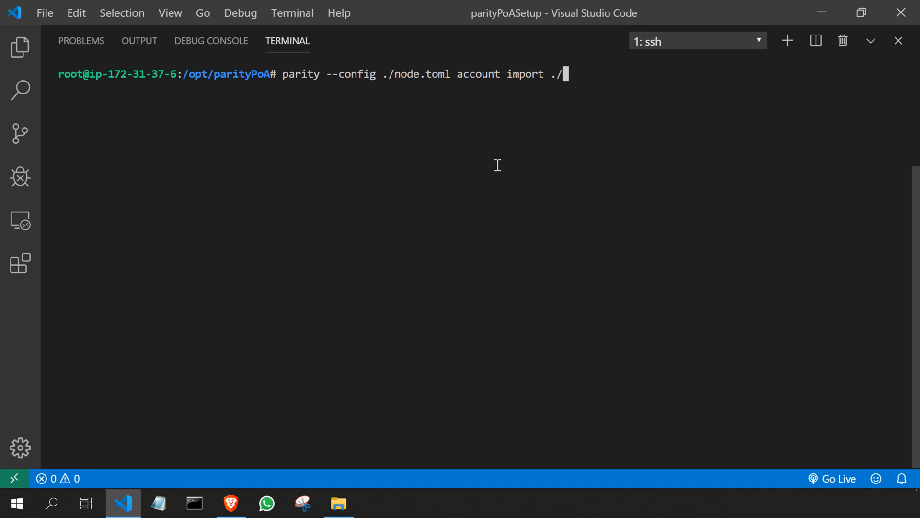
text(nod)
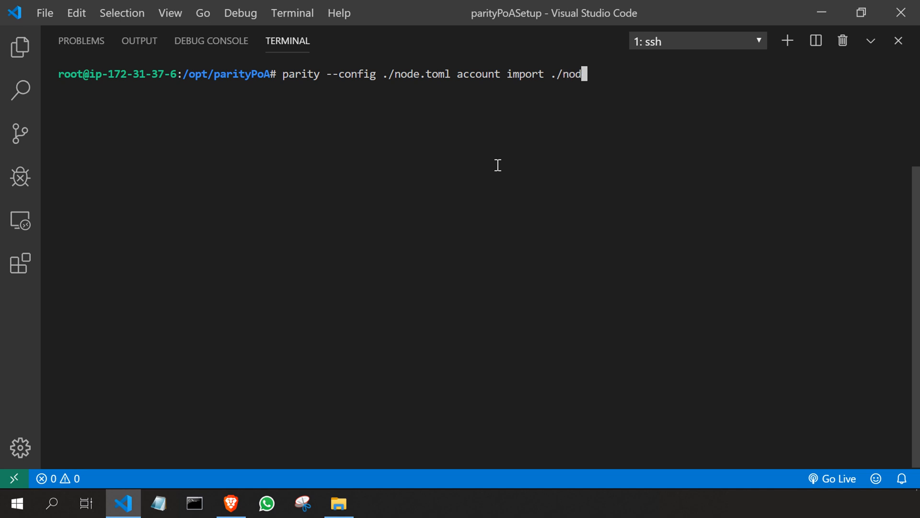
key(Backspace)
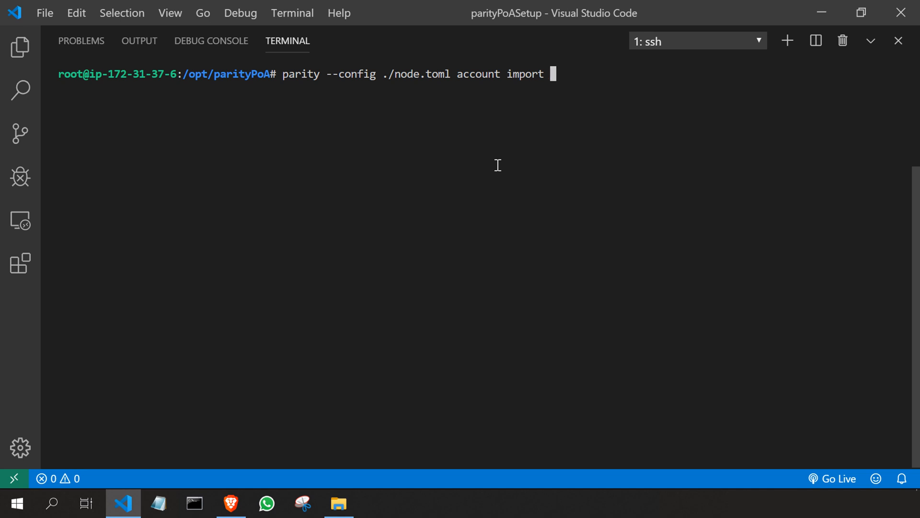
text(./N)
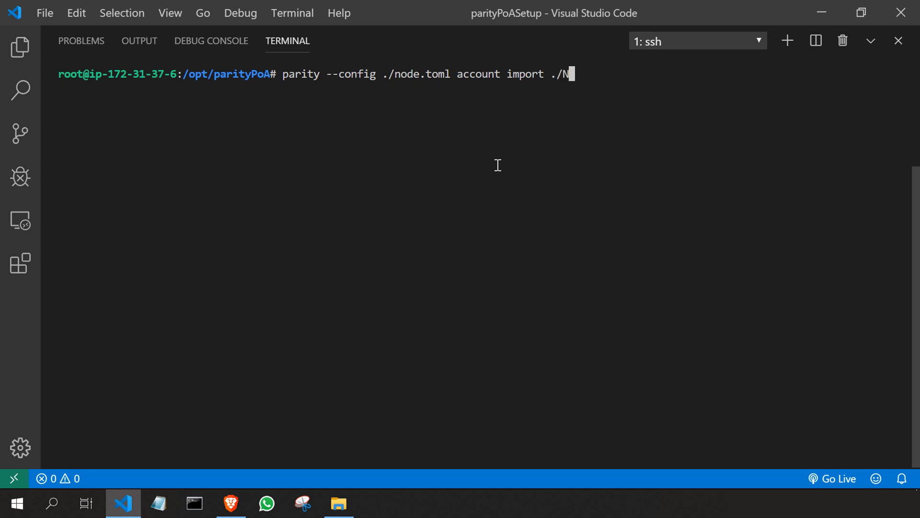
text(ODE.210Z--cc7f65be7303b71b587755f9530c0d121c20d118)
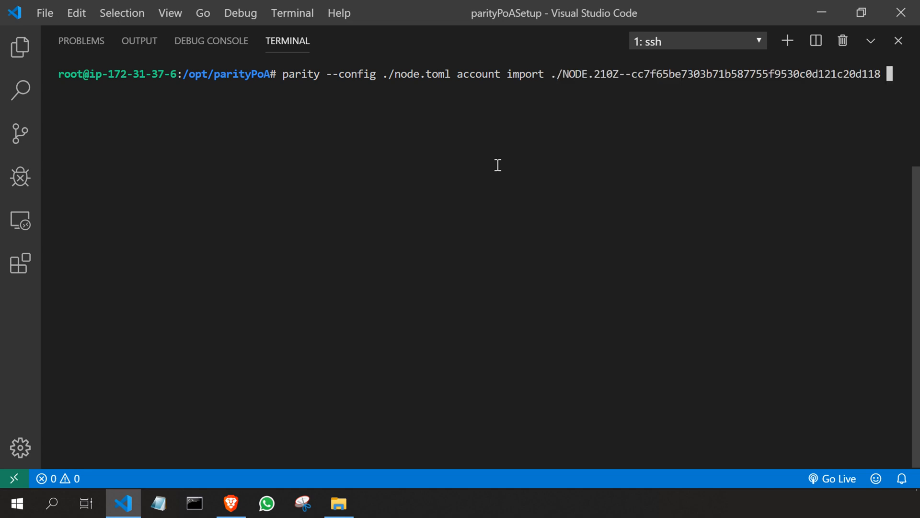
key(Enter)
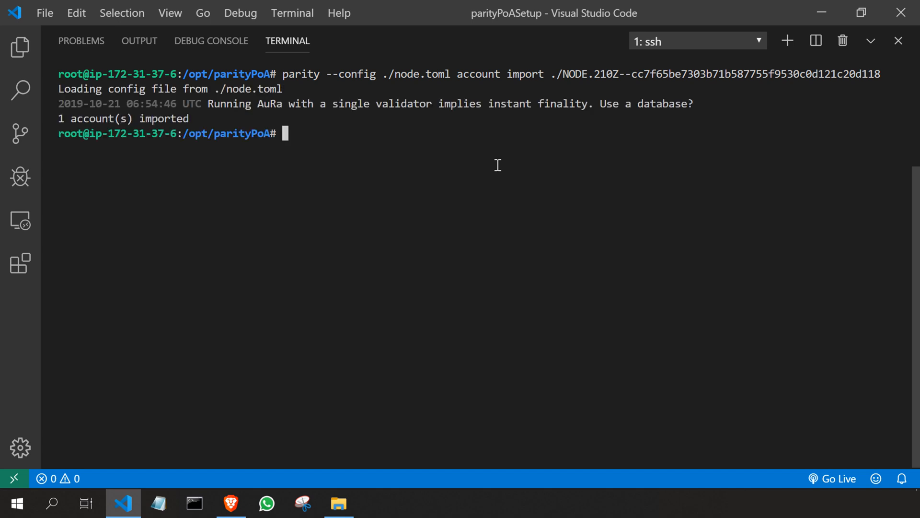
mouse_move(54, 120)
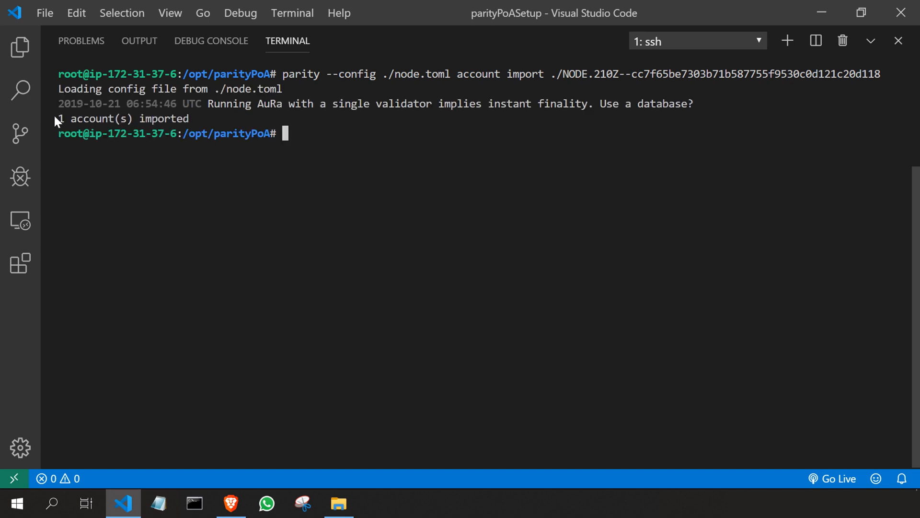
drag(58, 118, 191, 118)
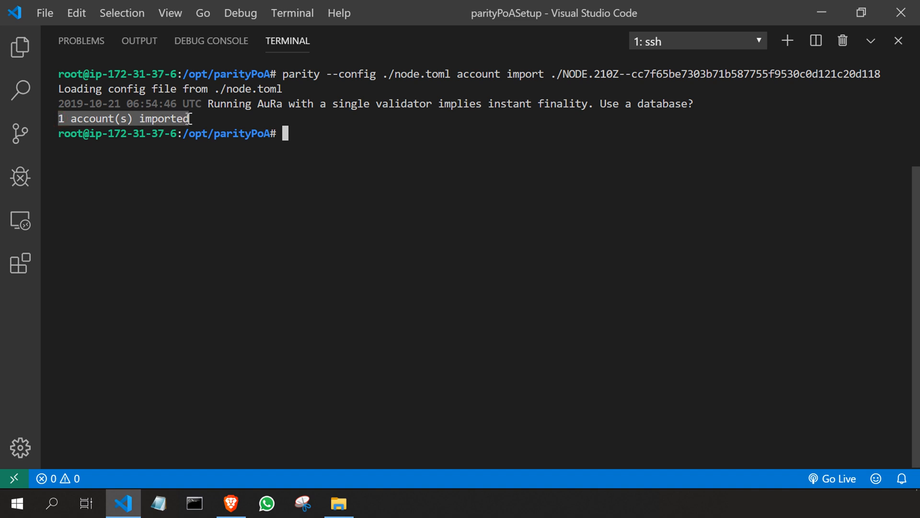